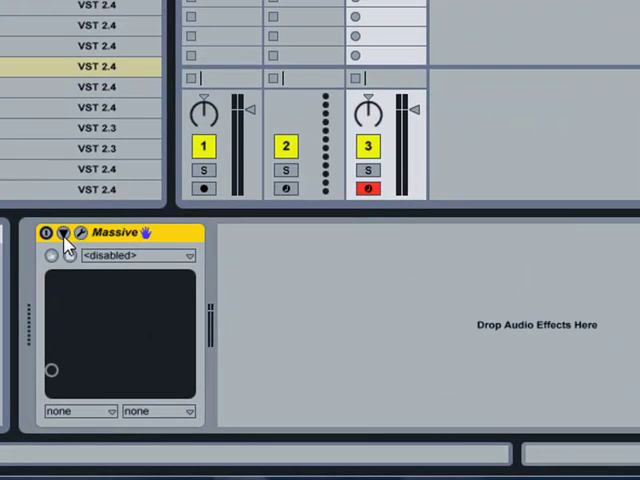
# Unfold the Massive device on track 3 to expose its macro and oscillator parameter sliders
pyautogui.click(62, 232)
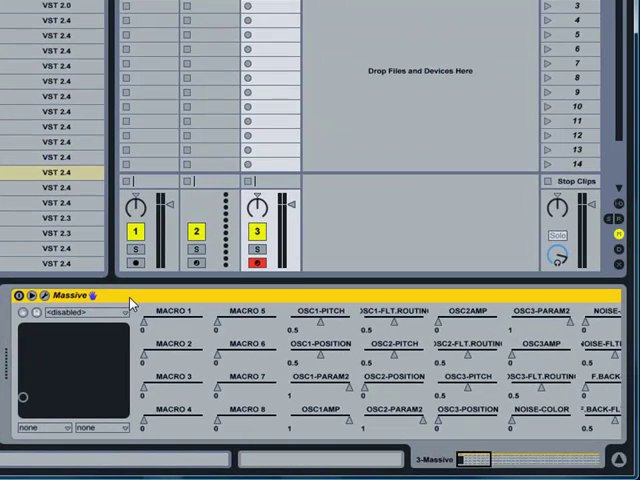
pyautogui.hscroll(3)
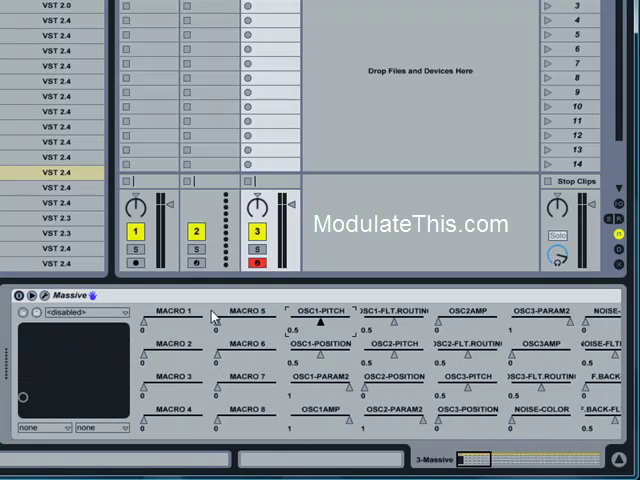
pyautogui.moveTo(30, 344)
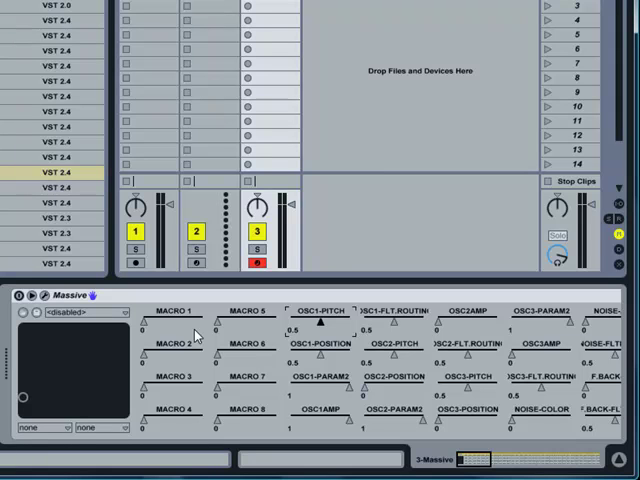
pyautogui.moveTo(196, 336)
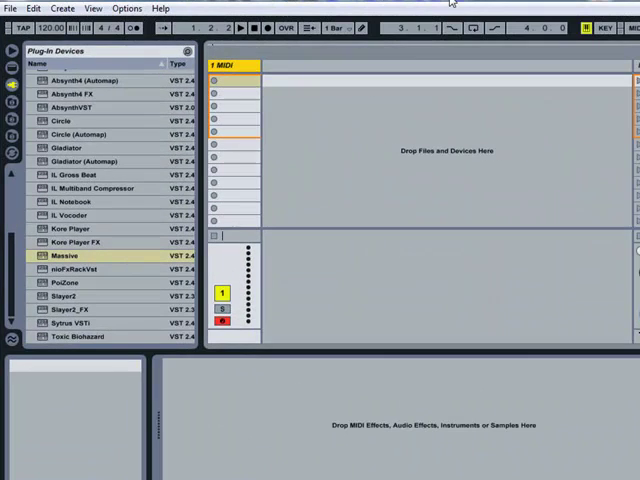
pyautogui.moveTo(352, 8)
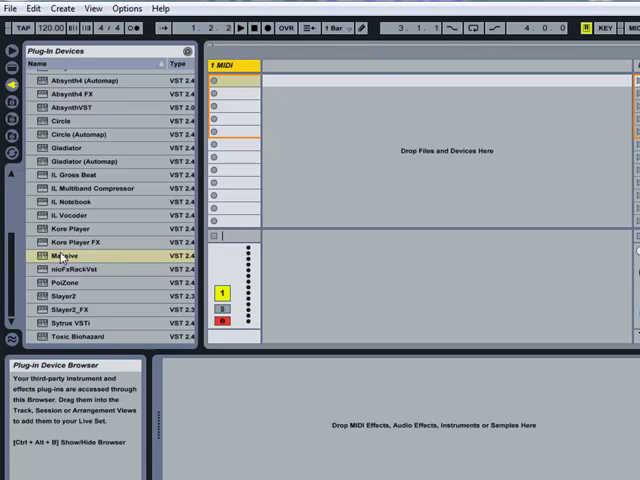
# Insert Massive from the Plug-in Devices browser onto the MIDI track, opening its synth editor
pyautogui.doubleClick(62, 256)
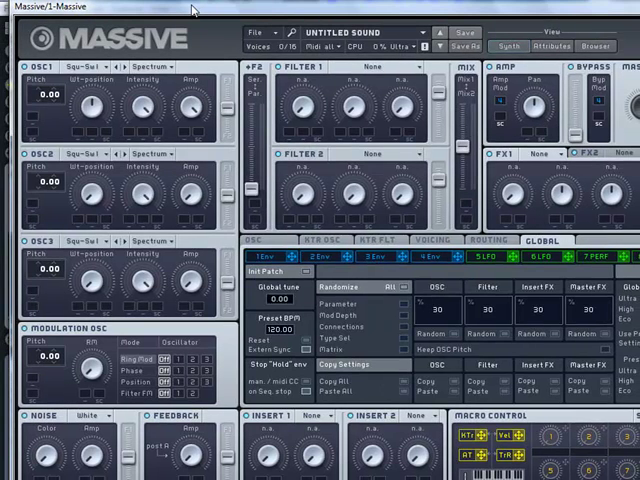
pyautogui.scroll(-3)
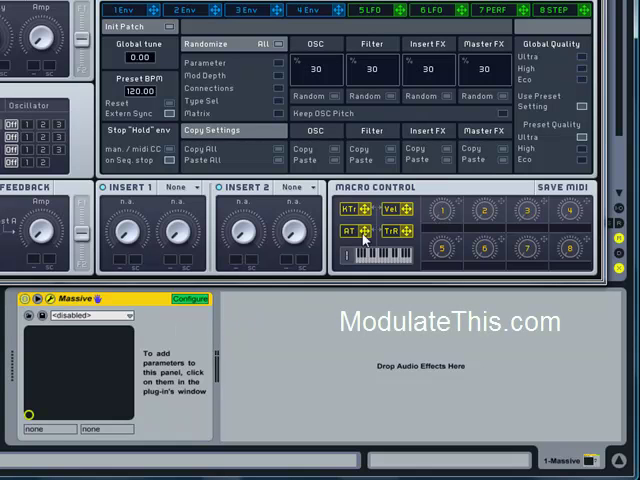
pyautogui.moveTo(444, 212)
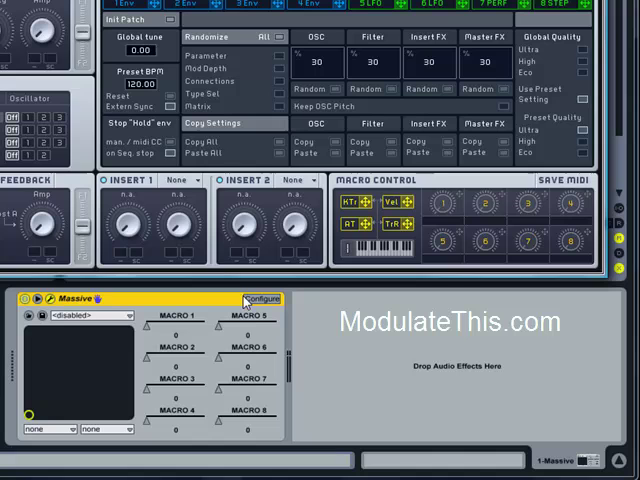
pyautogui.moveTo(176, 360)
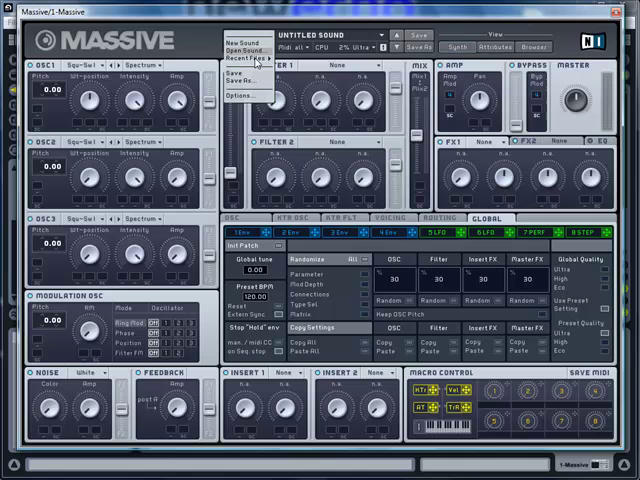
# Load a preset sound from Massive's File menu, replacing the untitled patch
pyautogui.click(258, 56)
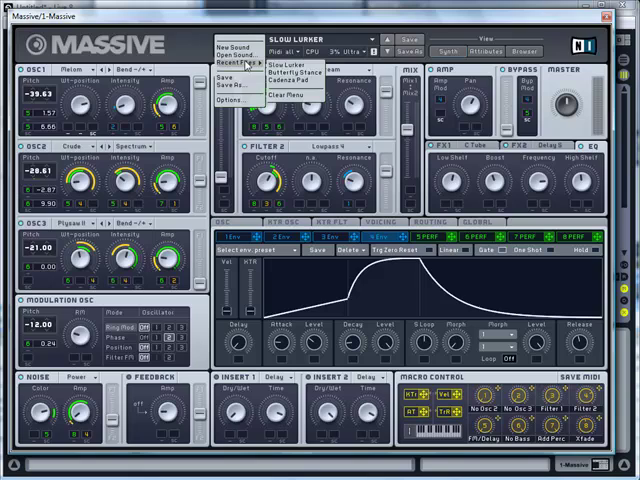
# Close the Massive menu and switch the device into Configure mode showing Sharper, Phase, FM/Delay macros
pyautogui.click(288, 76)
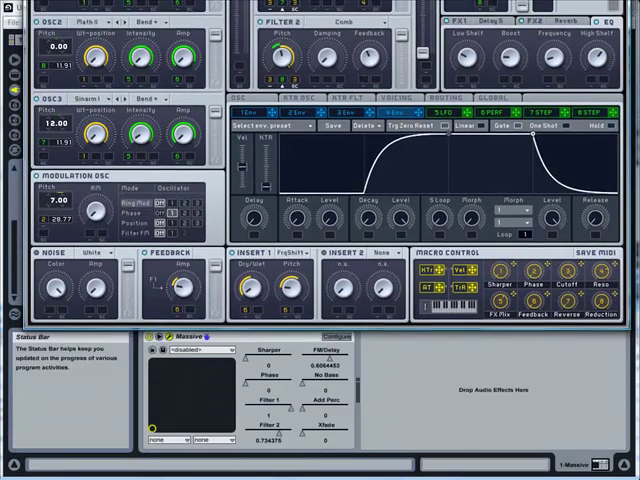
pyautogui.scroll(-3)
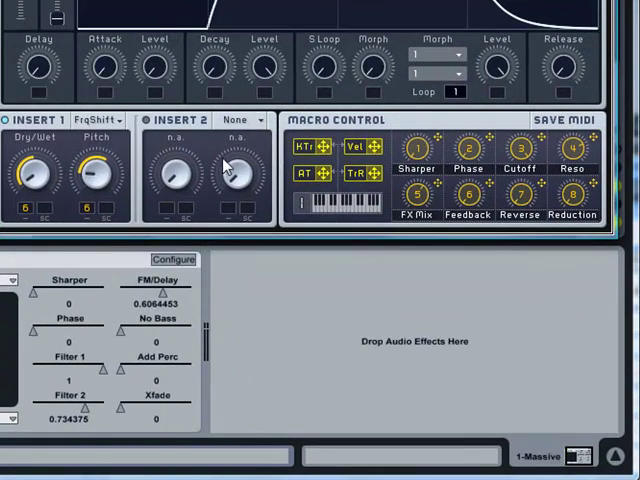
pyautogui.moveTo(500, 144)
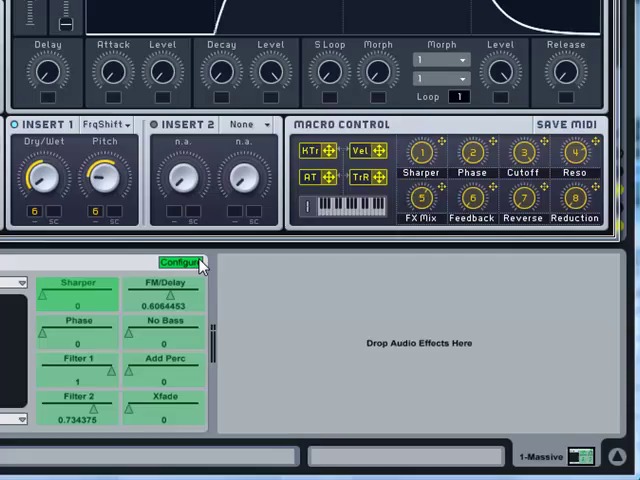
pyautogui.click(180, 264)
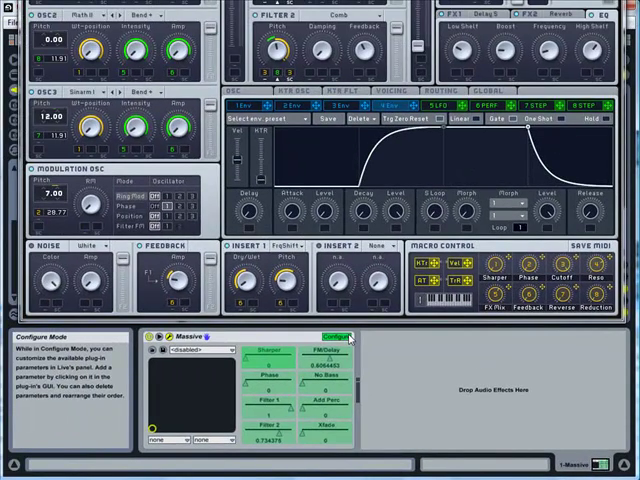